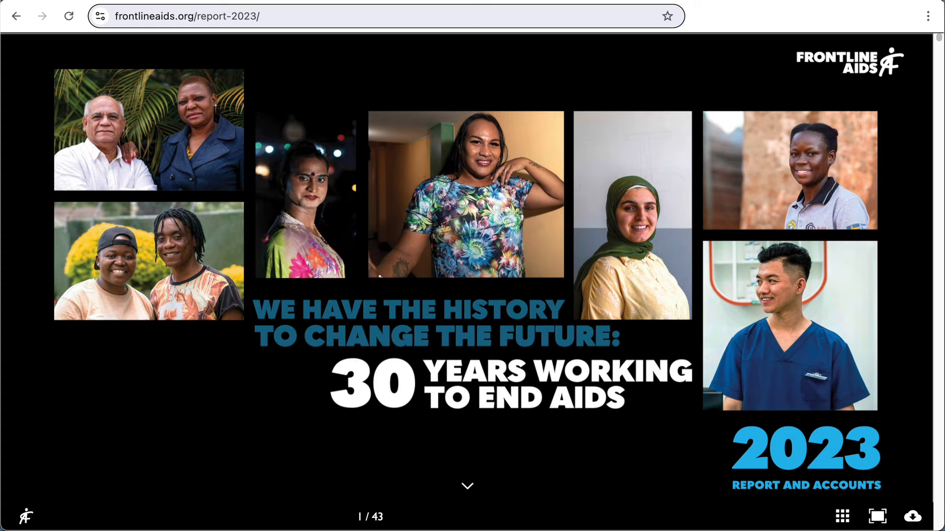
mouse_move(495, 491)
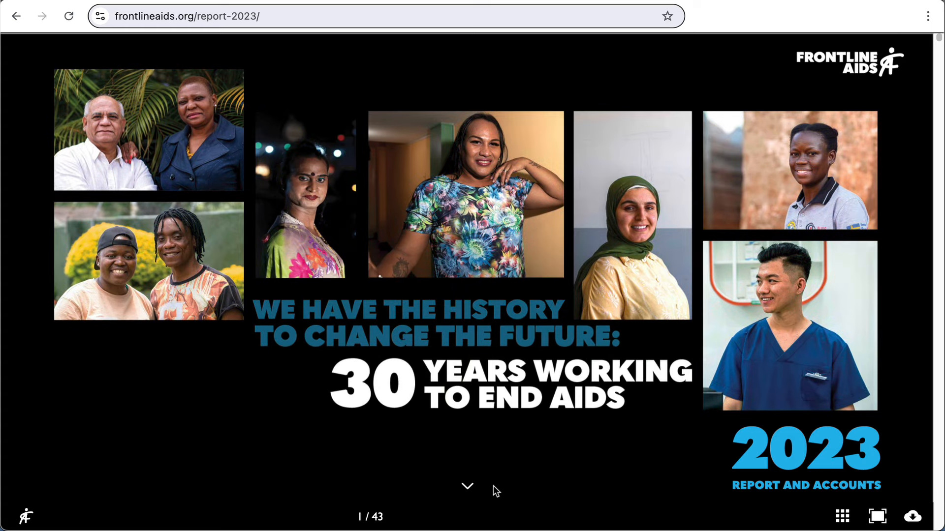
Advance from the report cover to page 2, the 'About Frontline AIDS' contents page
left_click(467, 486)
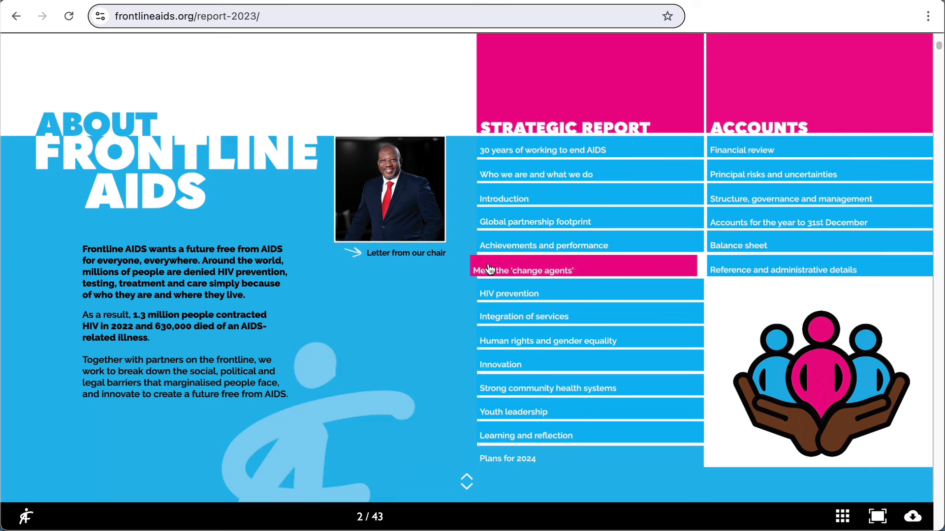
mouse_move(508, 293)
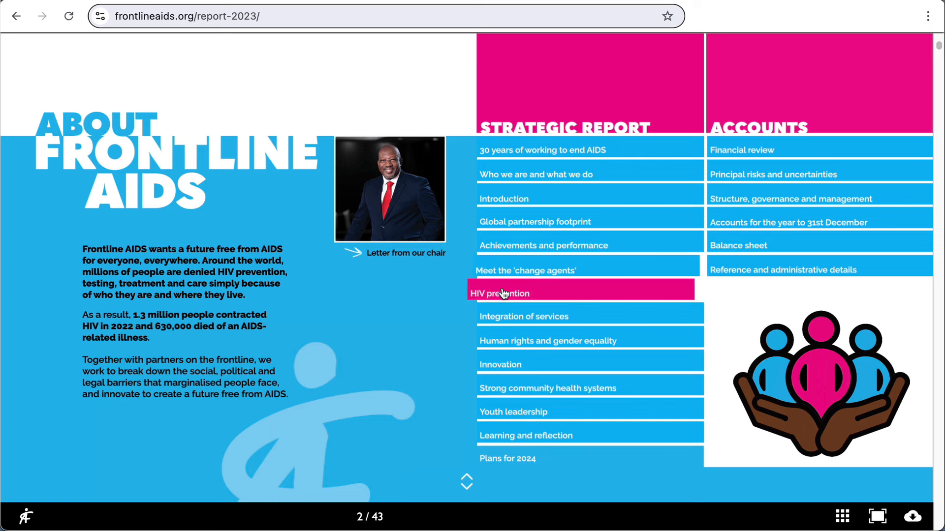
mouse_move(510, 316)
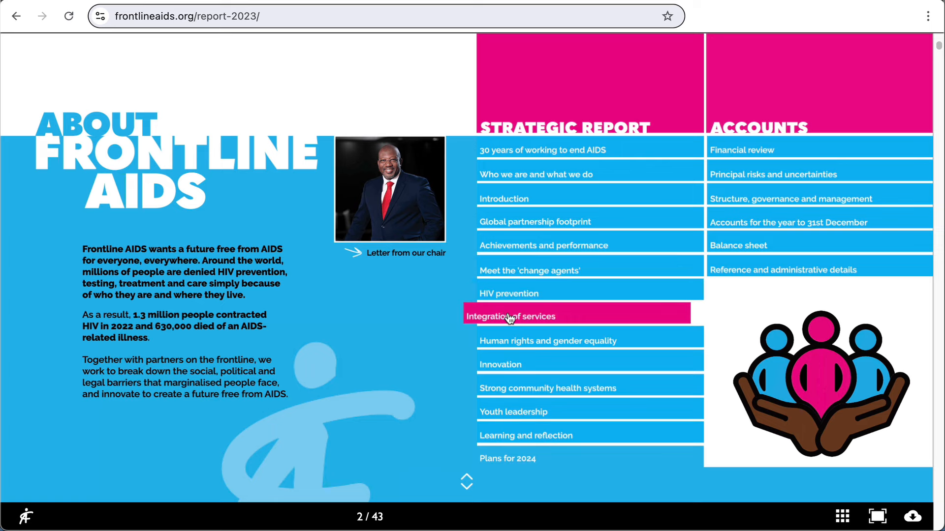
mouse_move(513, 355)
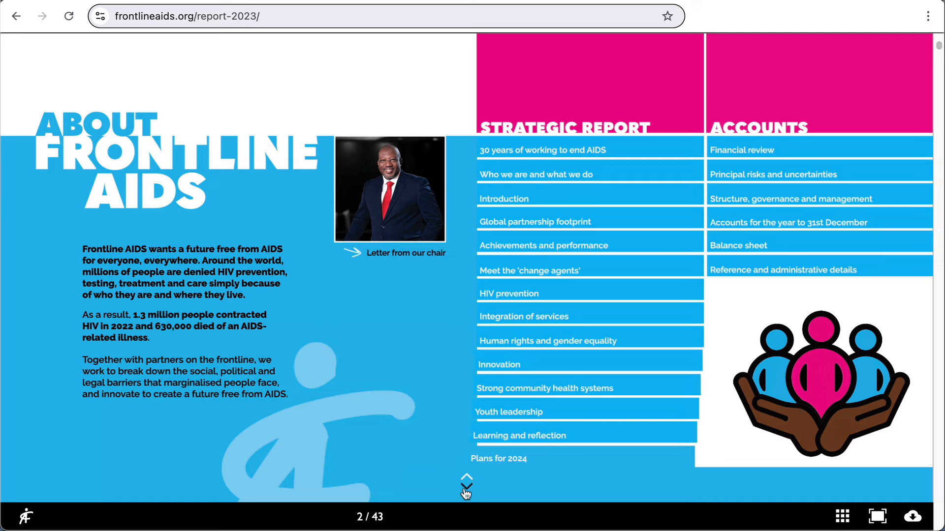
Page past the chair's letter toward the Introduction and the HIV prevention web page
left_click(466, 488)
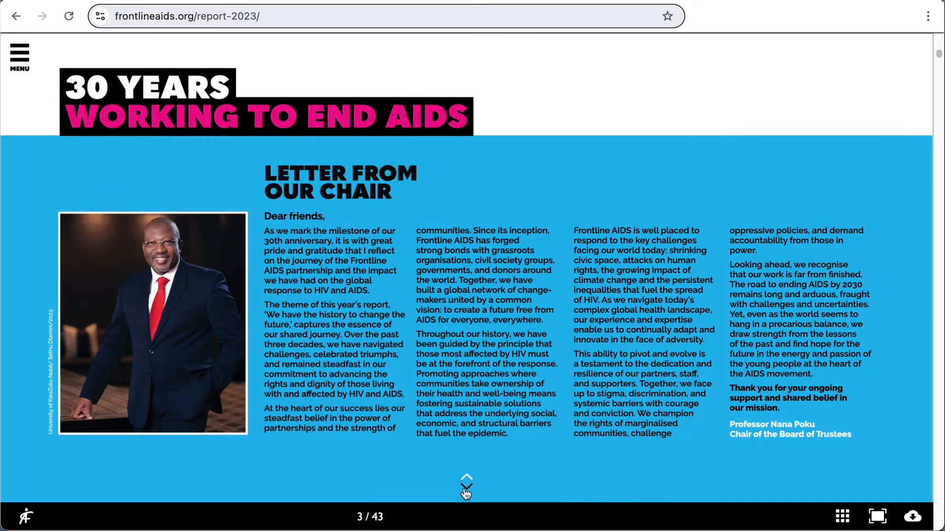
left_click(466, 484)
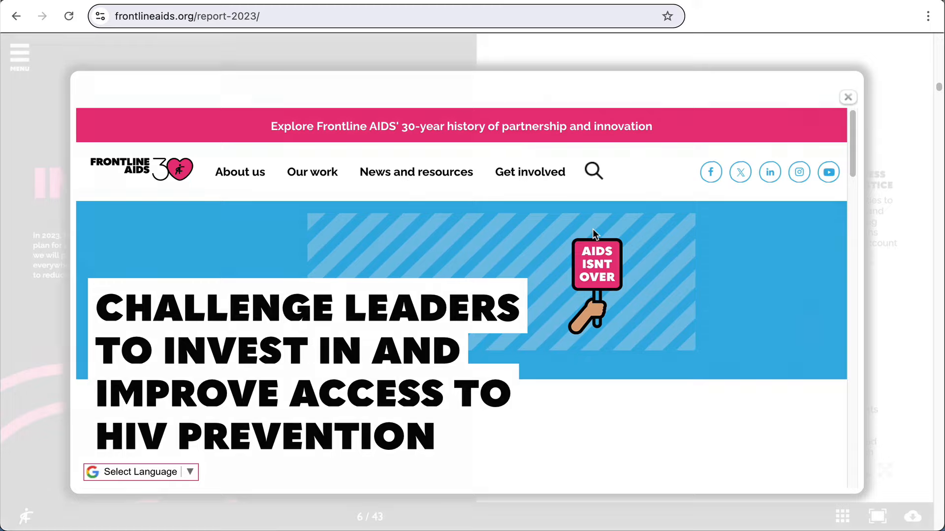
Close the HIV prevention overlay and advance to page 7, Global Partnership Footprint 2023
left_click(848, 97)
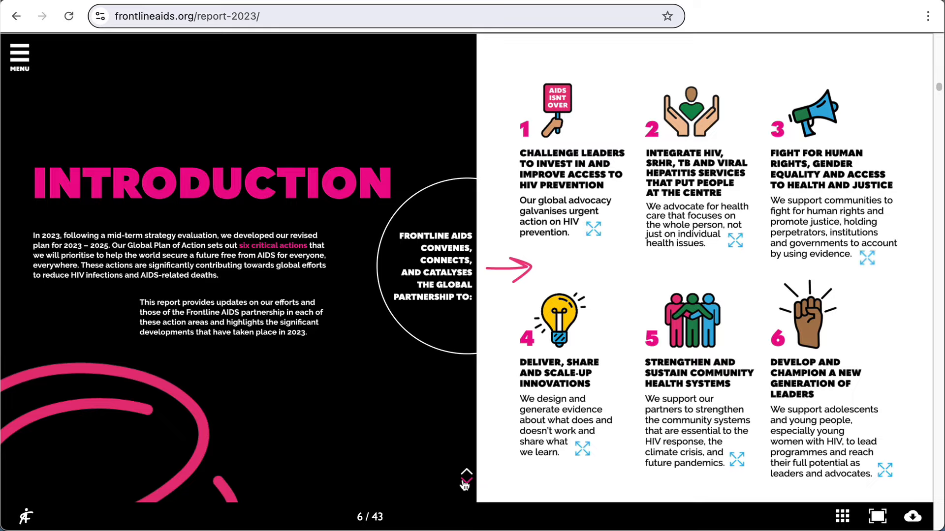
left_click(466, 473)
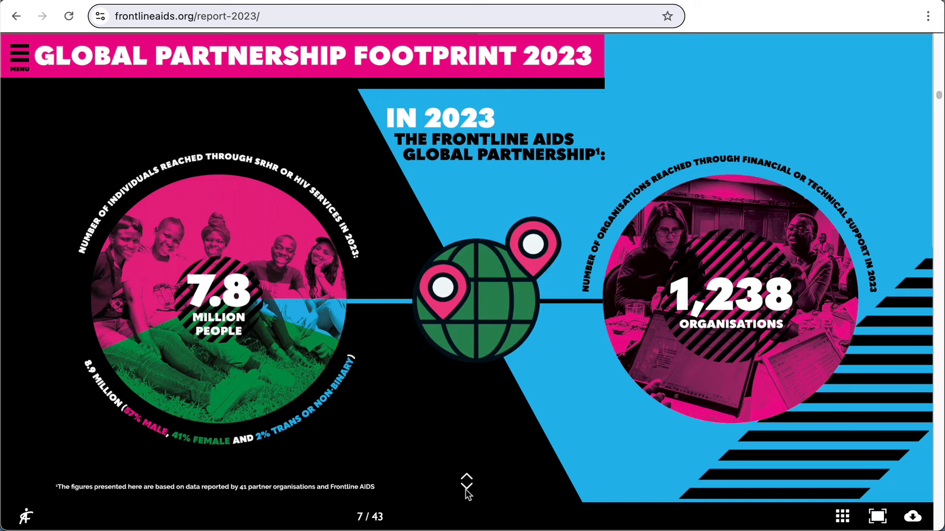
Go to page 20, Action 6: Develop and Champion a New Generation of Leaders
left_click(467, 485)
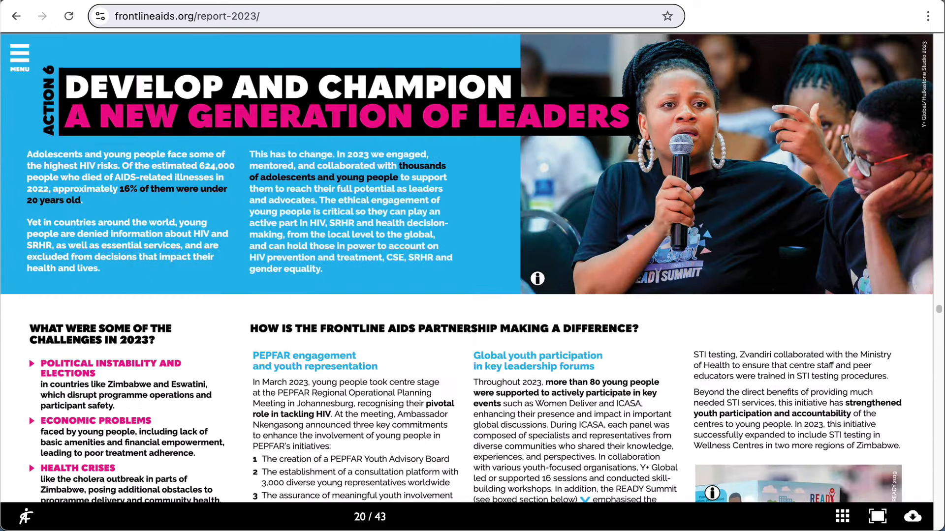
Play the Uganda's Youth Leaders video, scroll to page 32's financial notes, then pick a target page
scroll("down", 3)
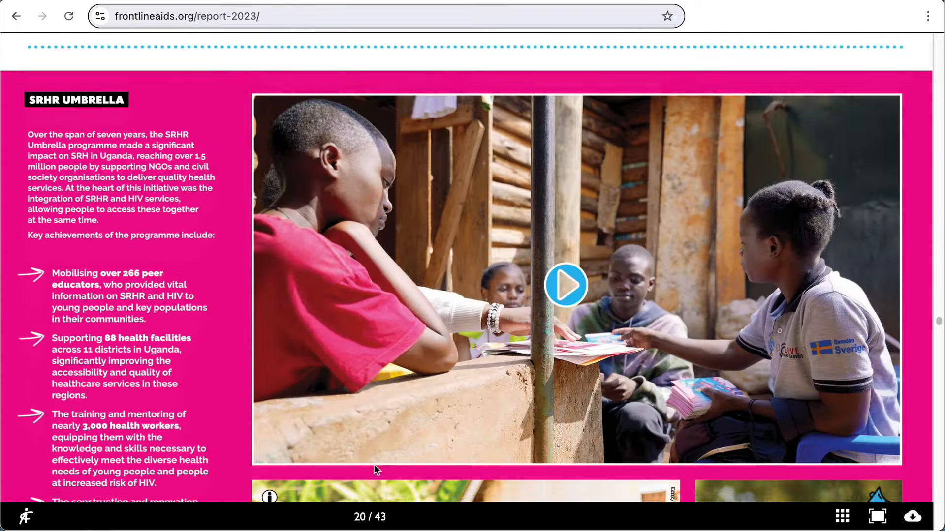
left_click(565, 285)
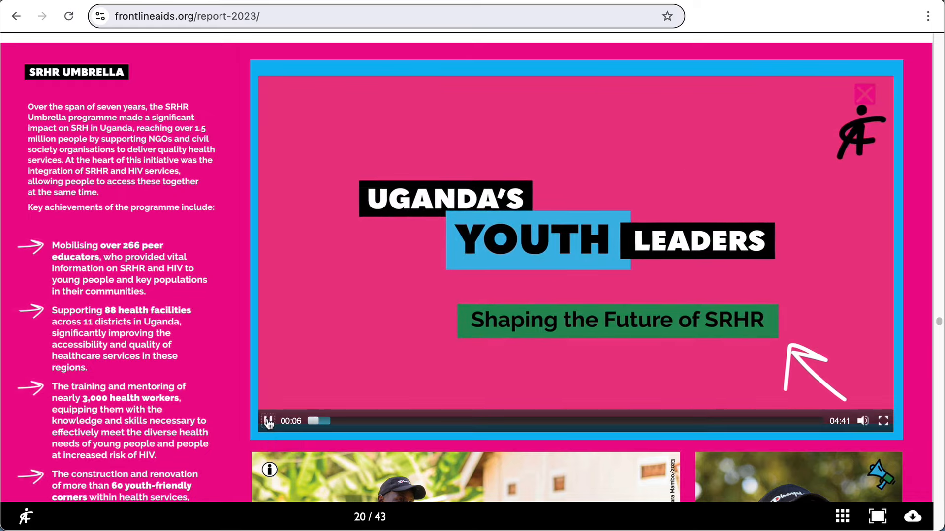
scroll("down", 3)
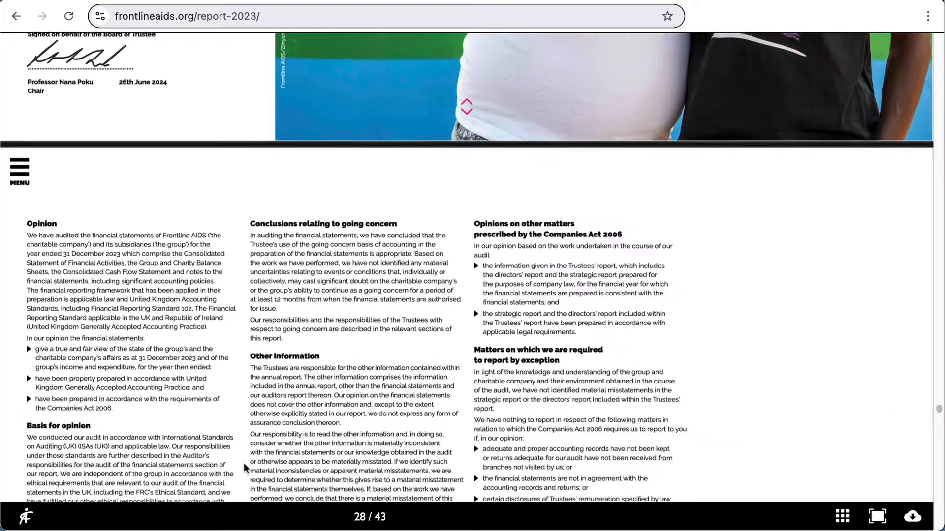
scroll("down", 3)
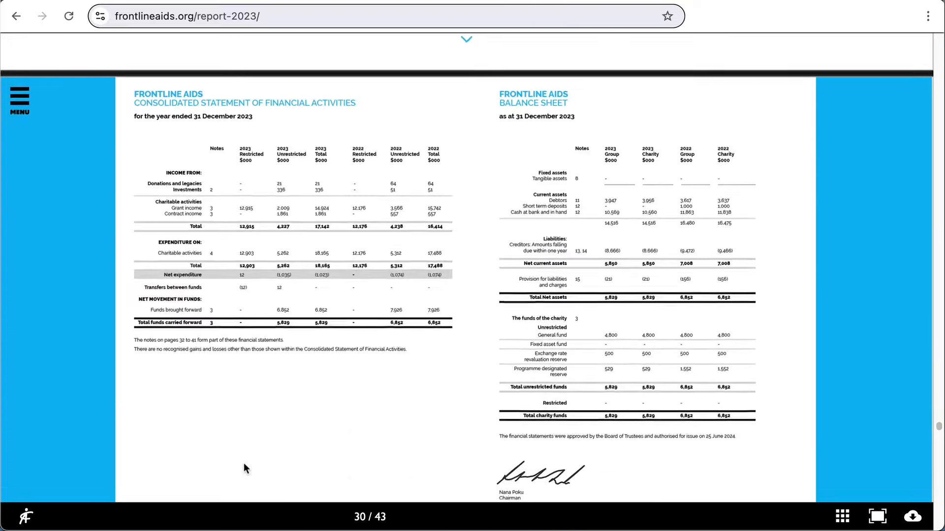
scroll("down", 3)
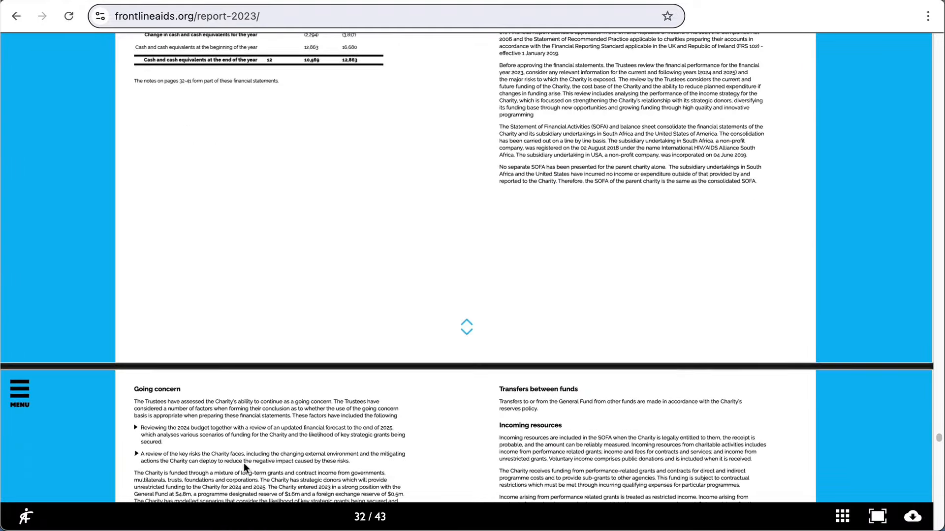
left_click(369, 517)
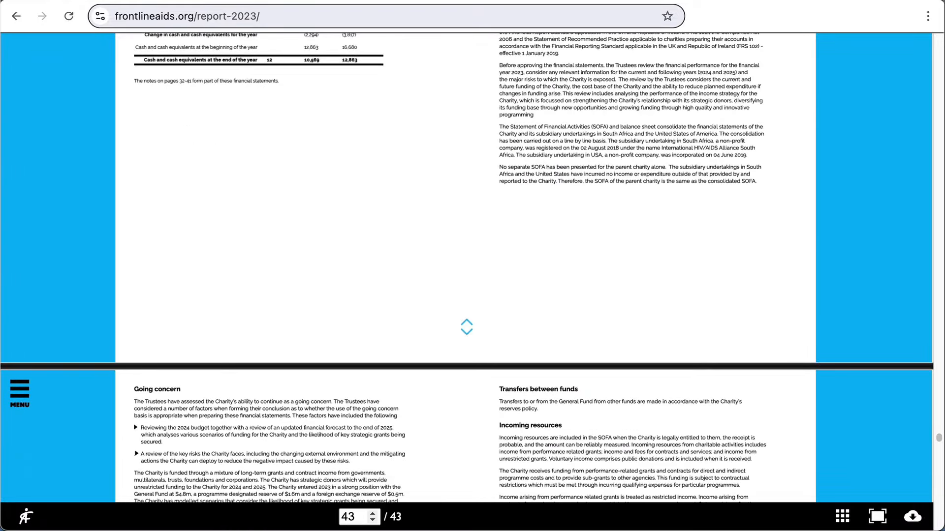
View final page 43 'Join Us. End It.', then scroll through page 10 on HIV prevention
scroll("down", 3)
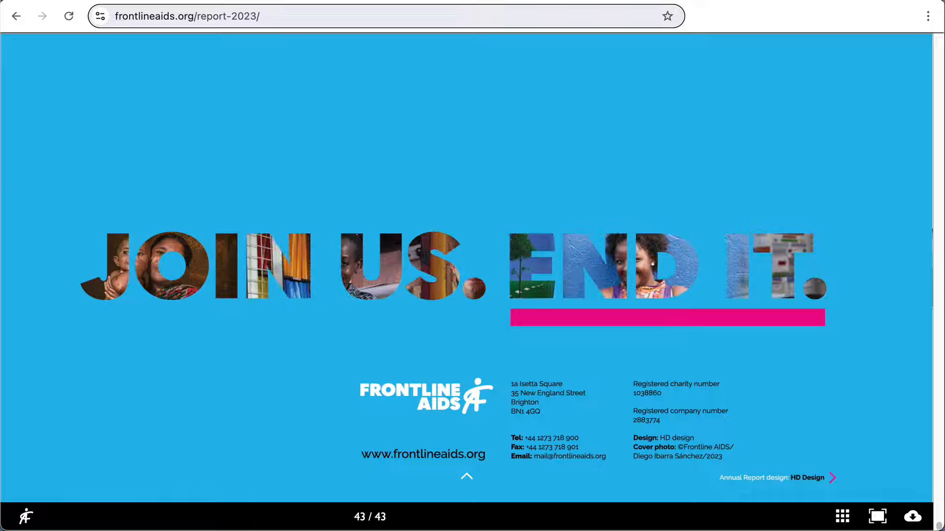
left_click(466, 476)
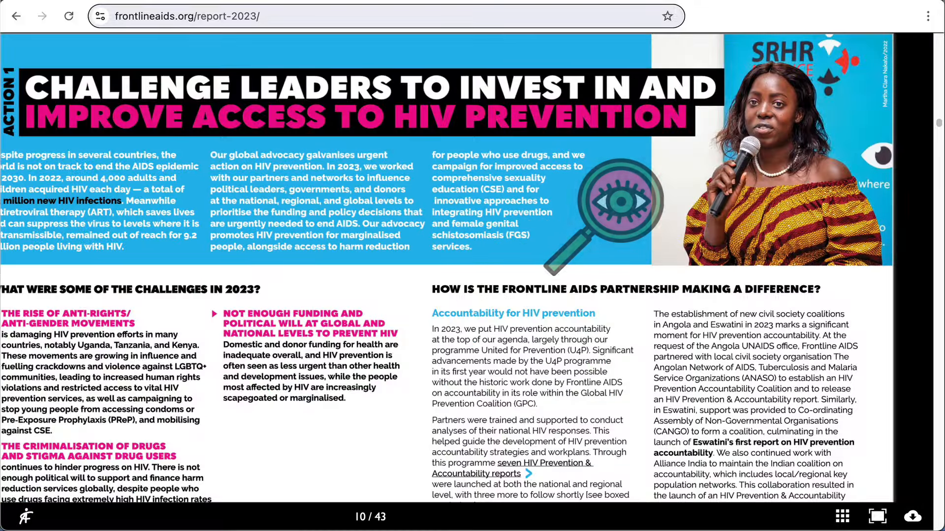
scroll("down", 3)
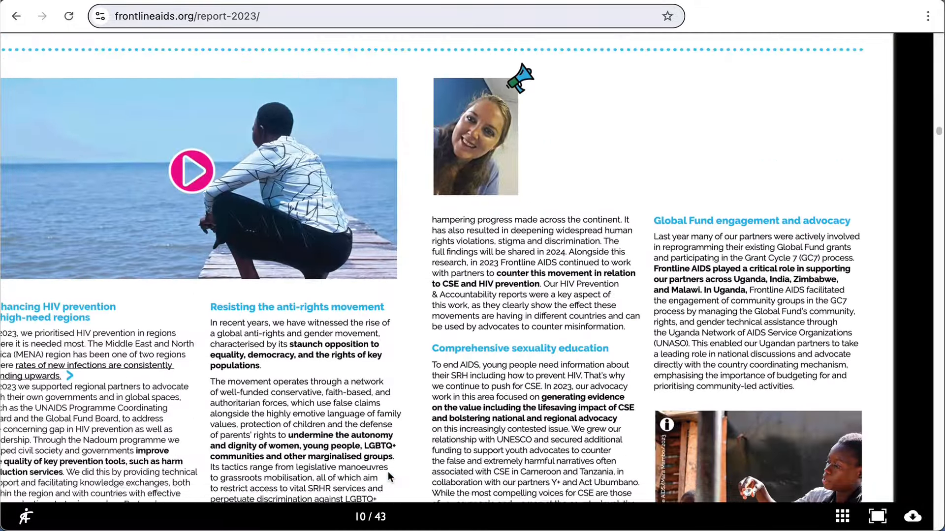